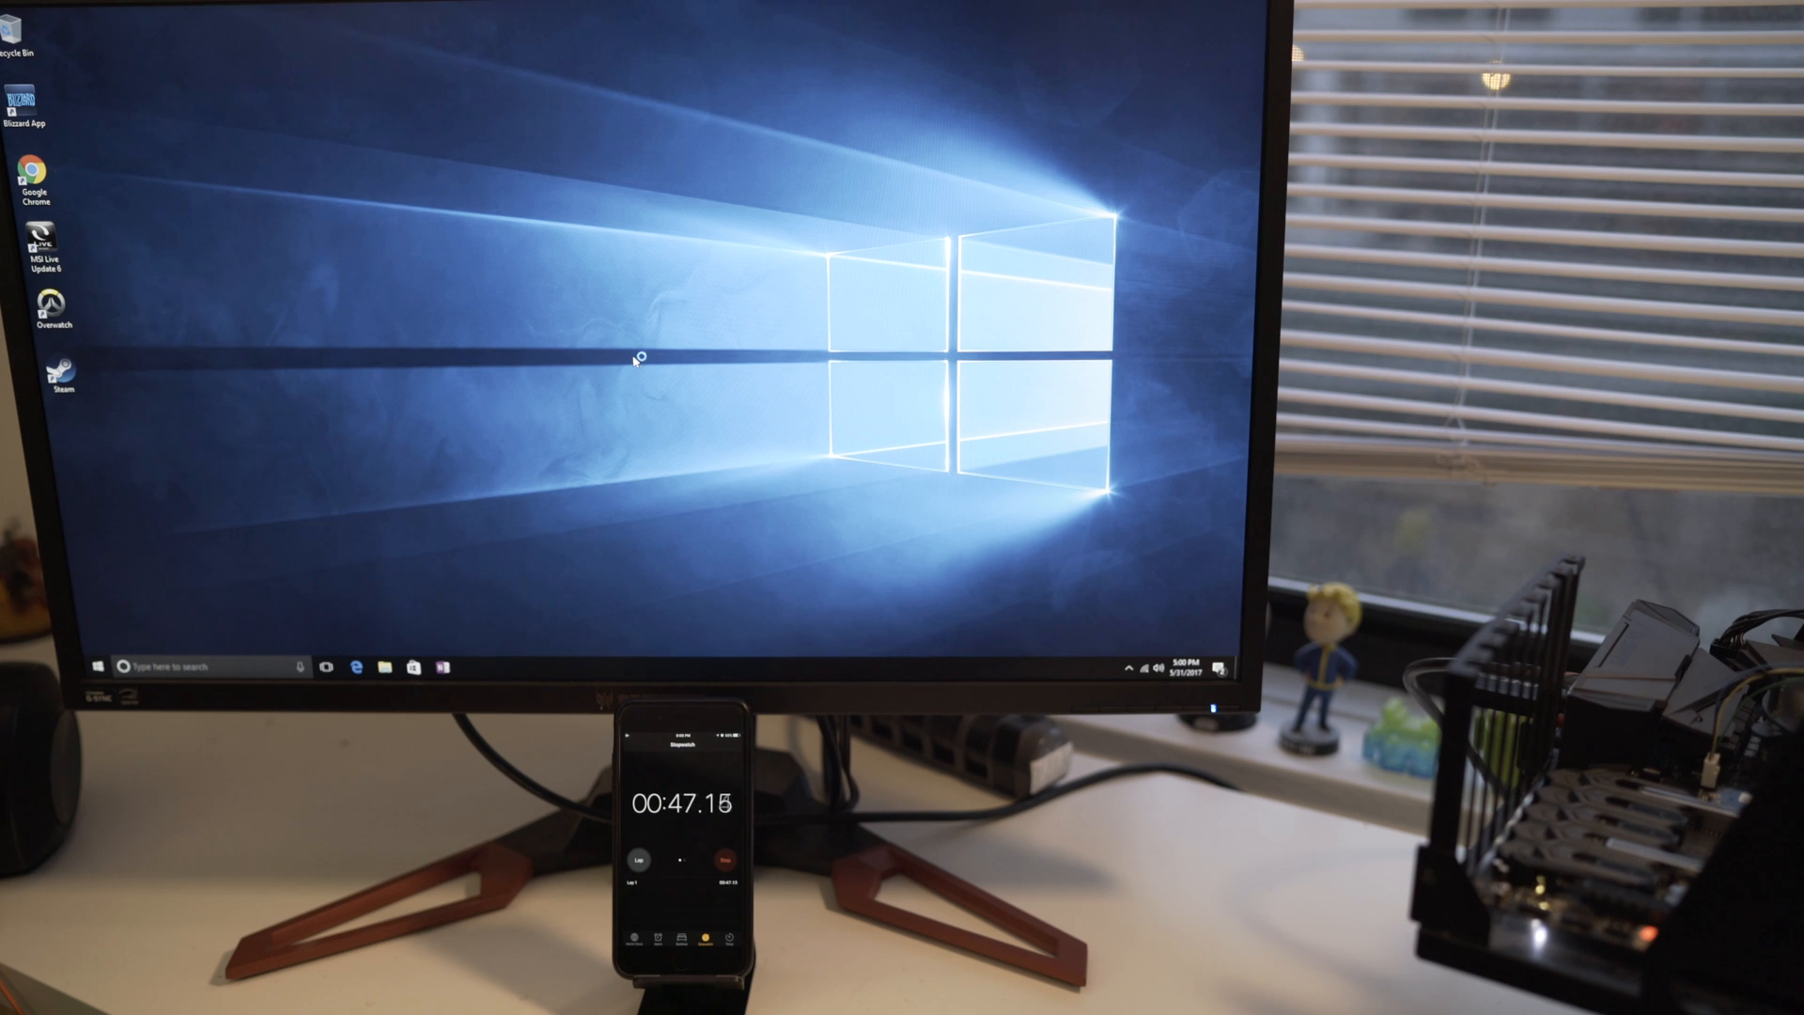
- Launch Steam, cancel its update, search 'word', then switch Battle.net to the Overwatch page
double_click(62, 374)
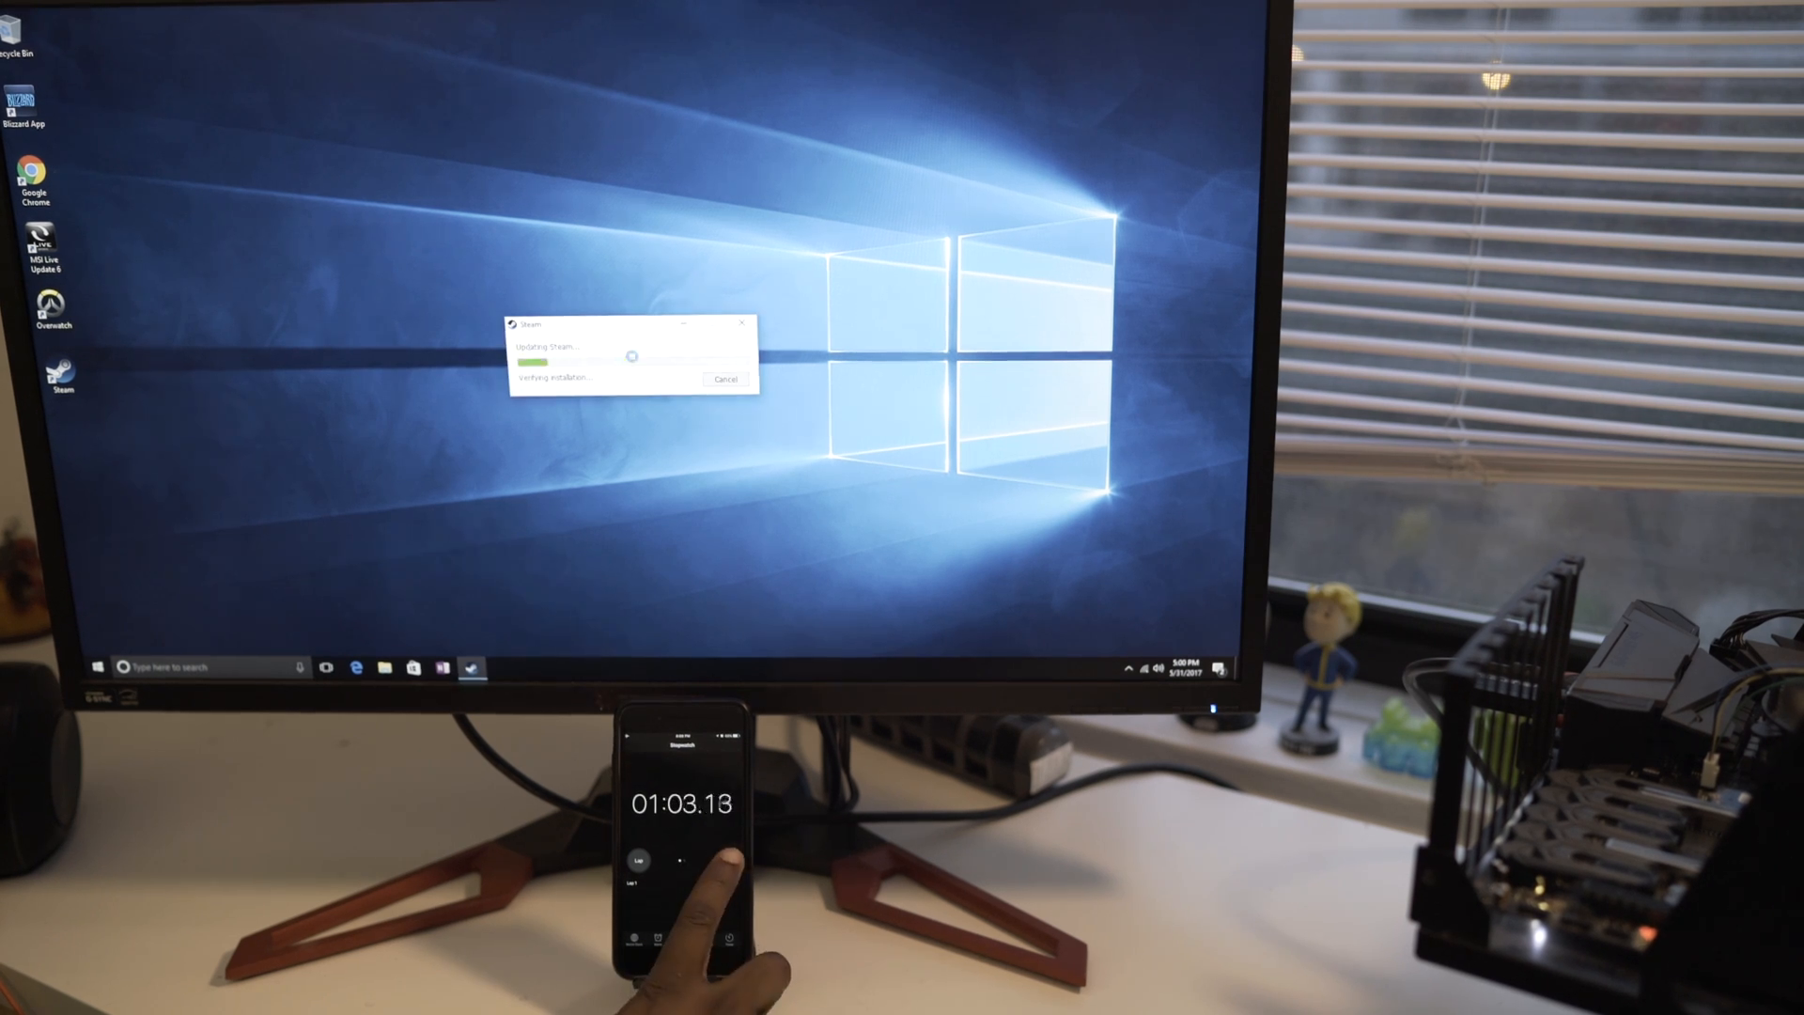
click(725, 379)
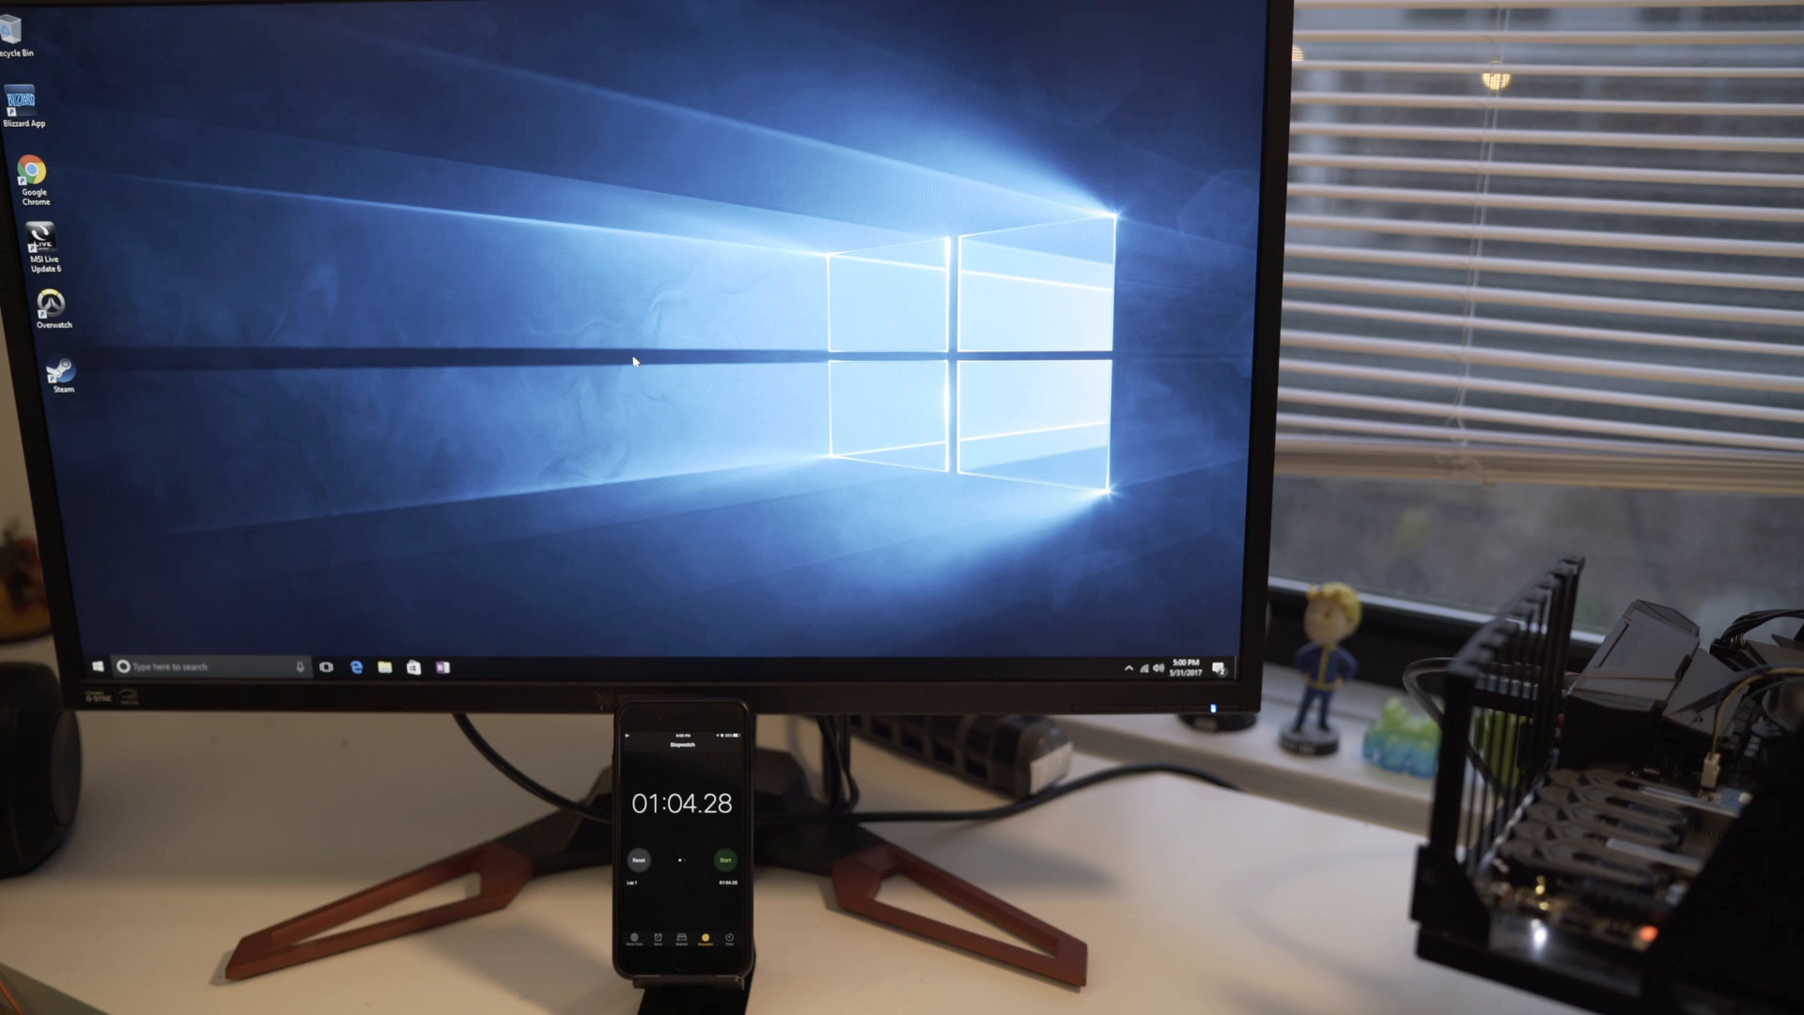
text(word)
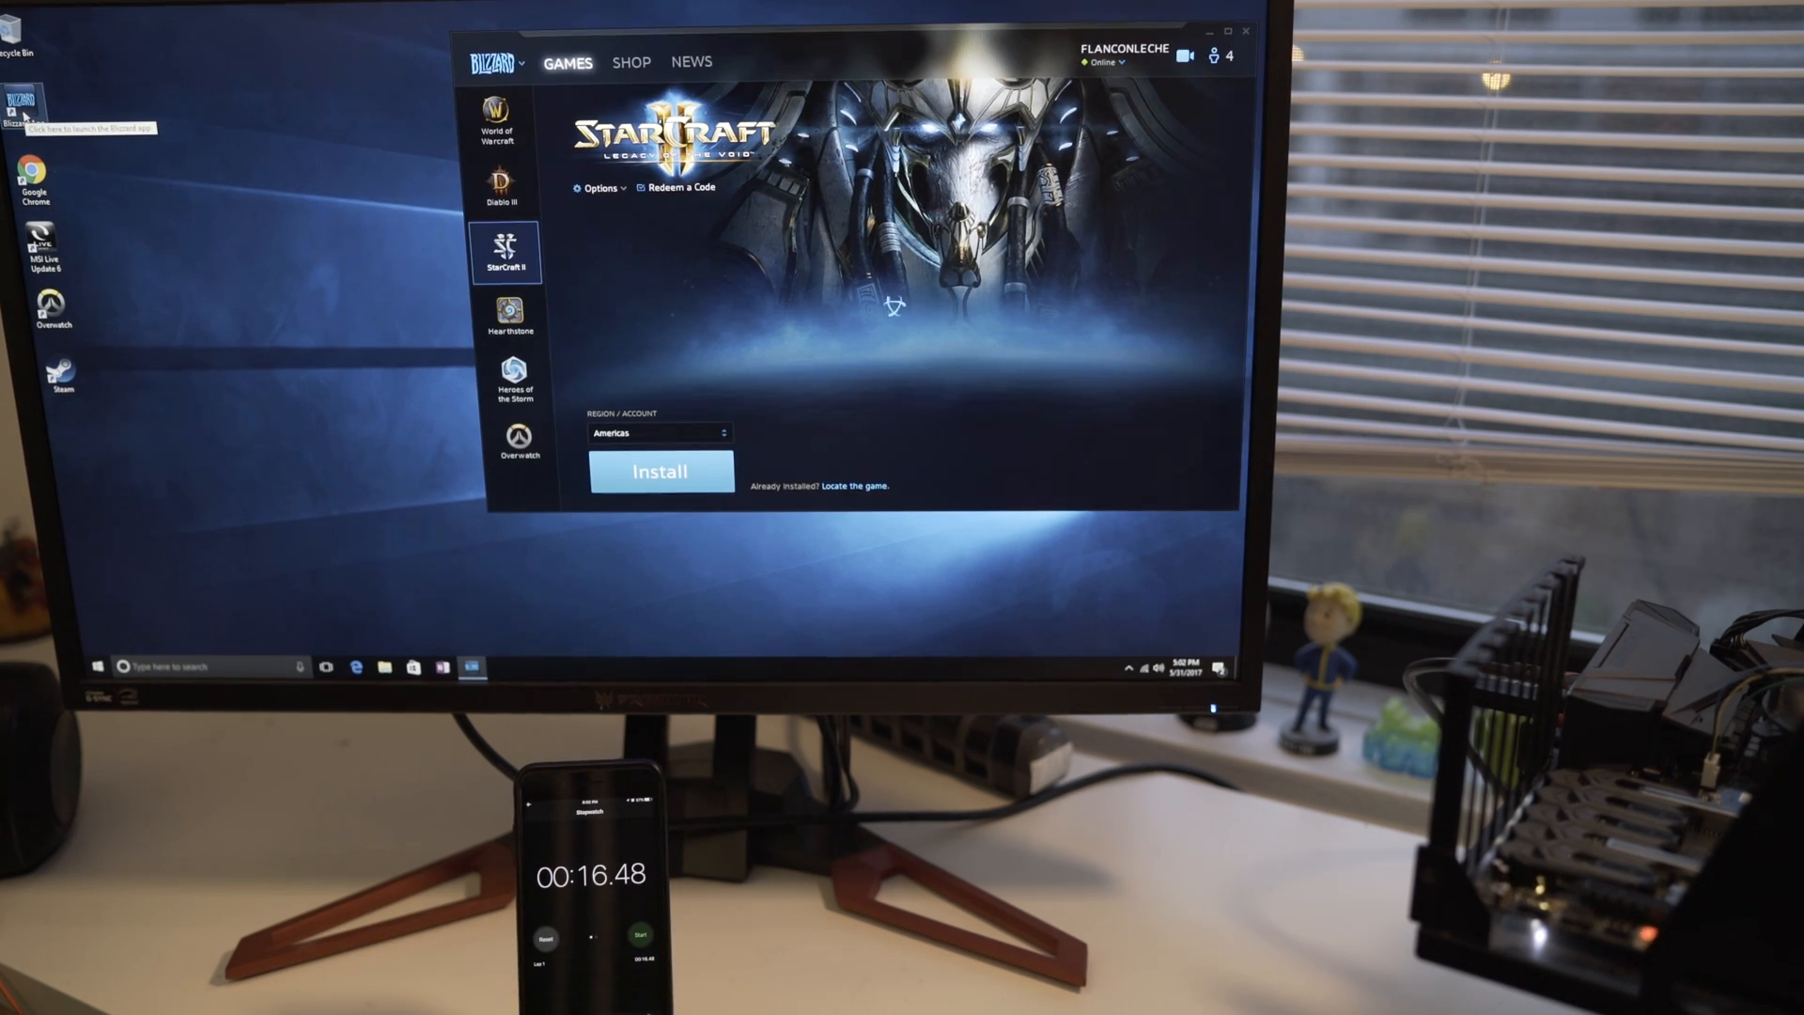
click(519, 439)
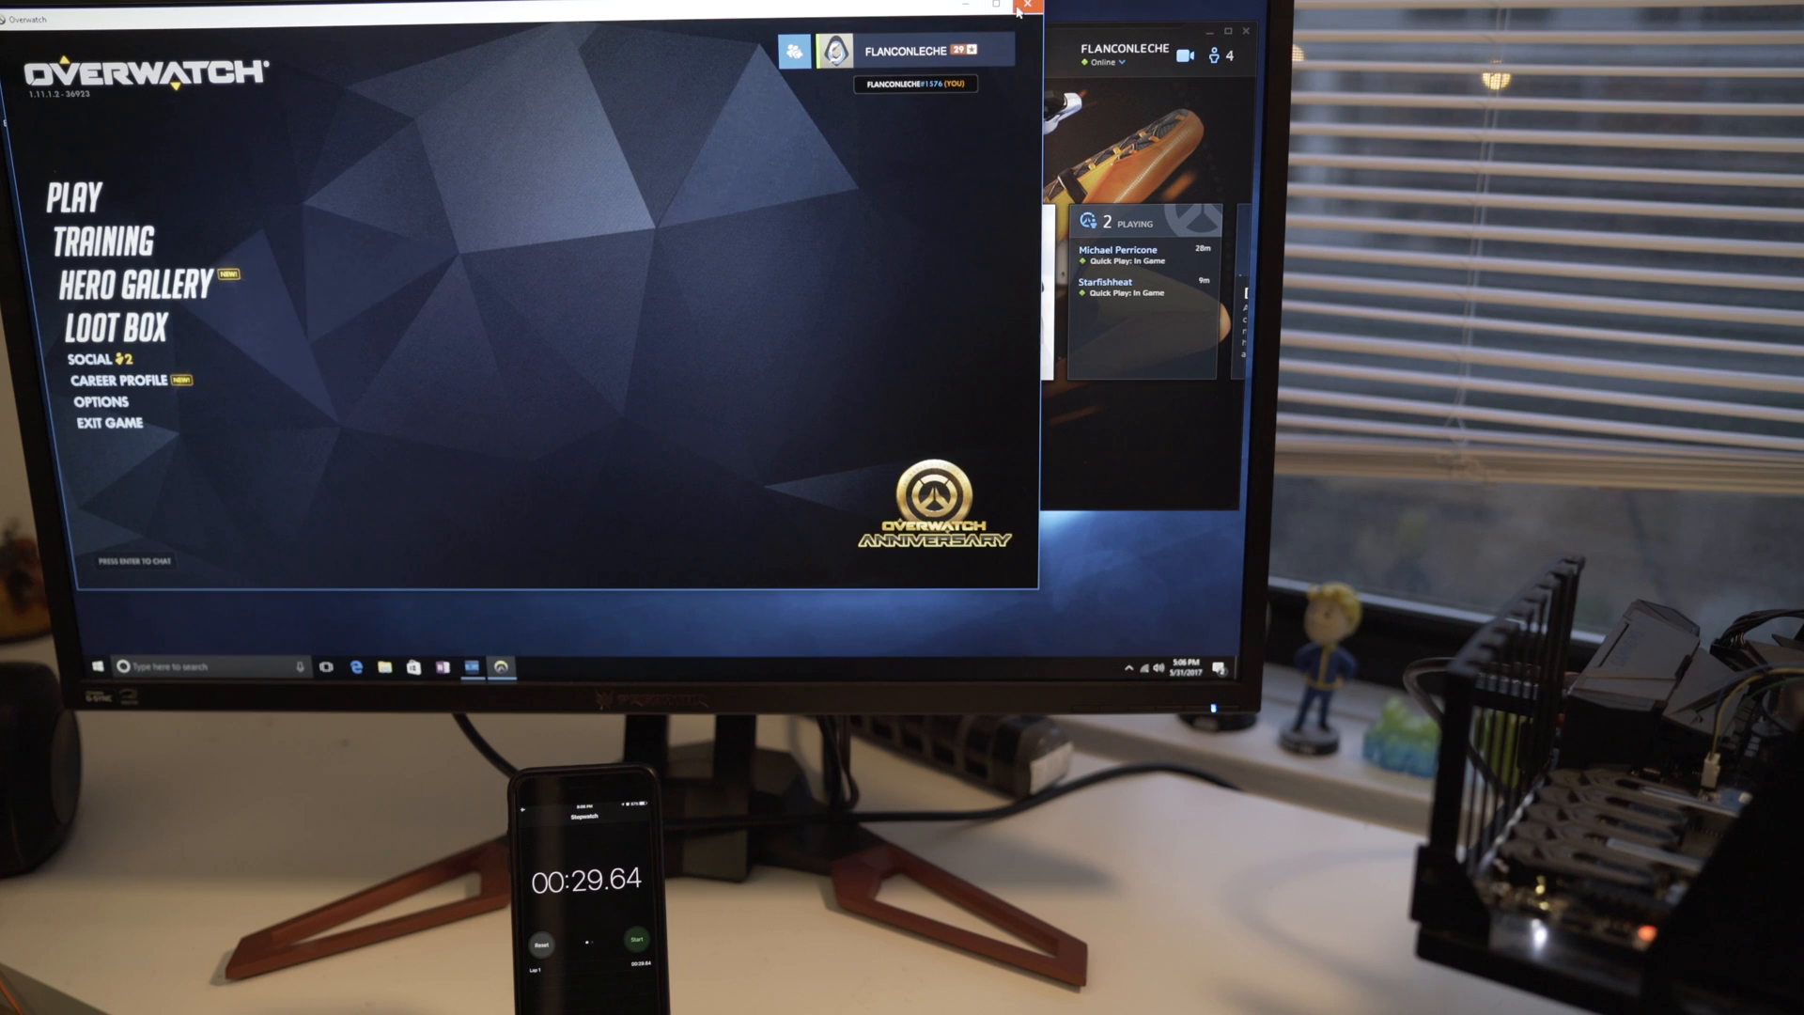
- Quit Overwatch once its main menu has loaded
click(1017, 12)
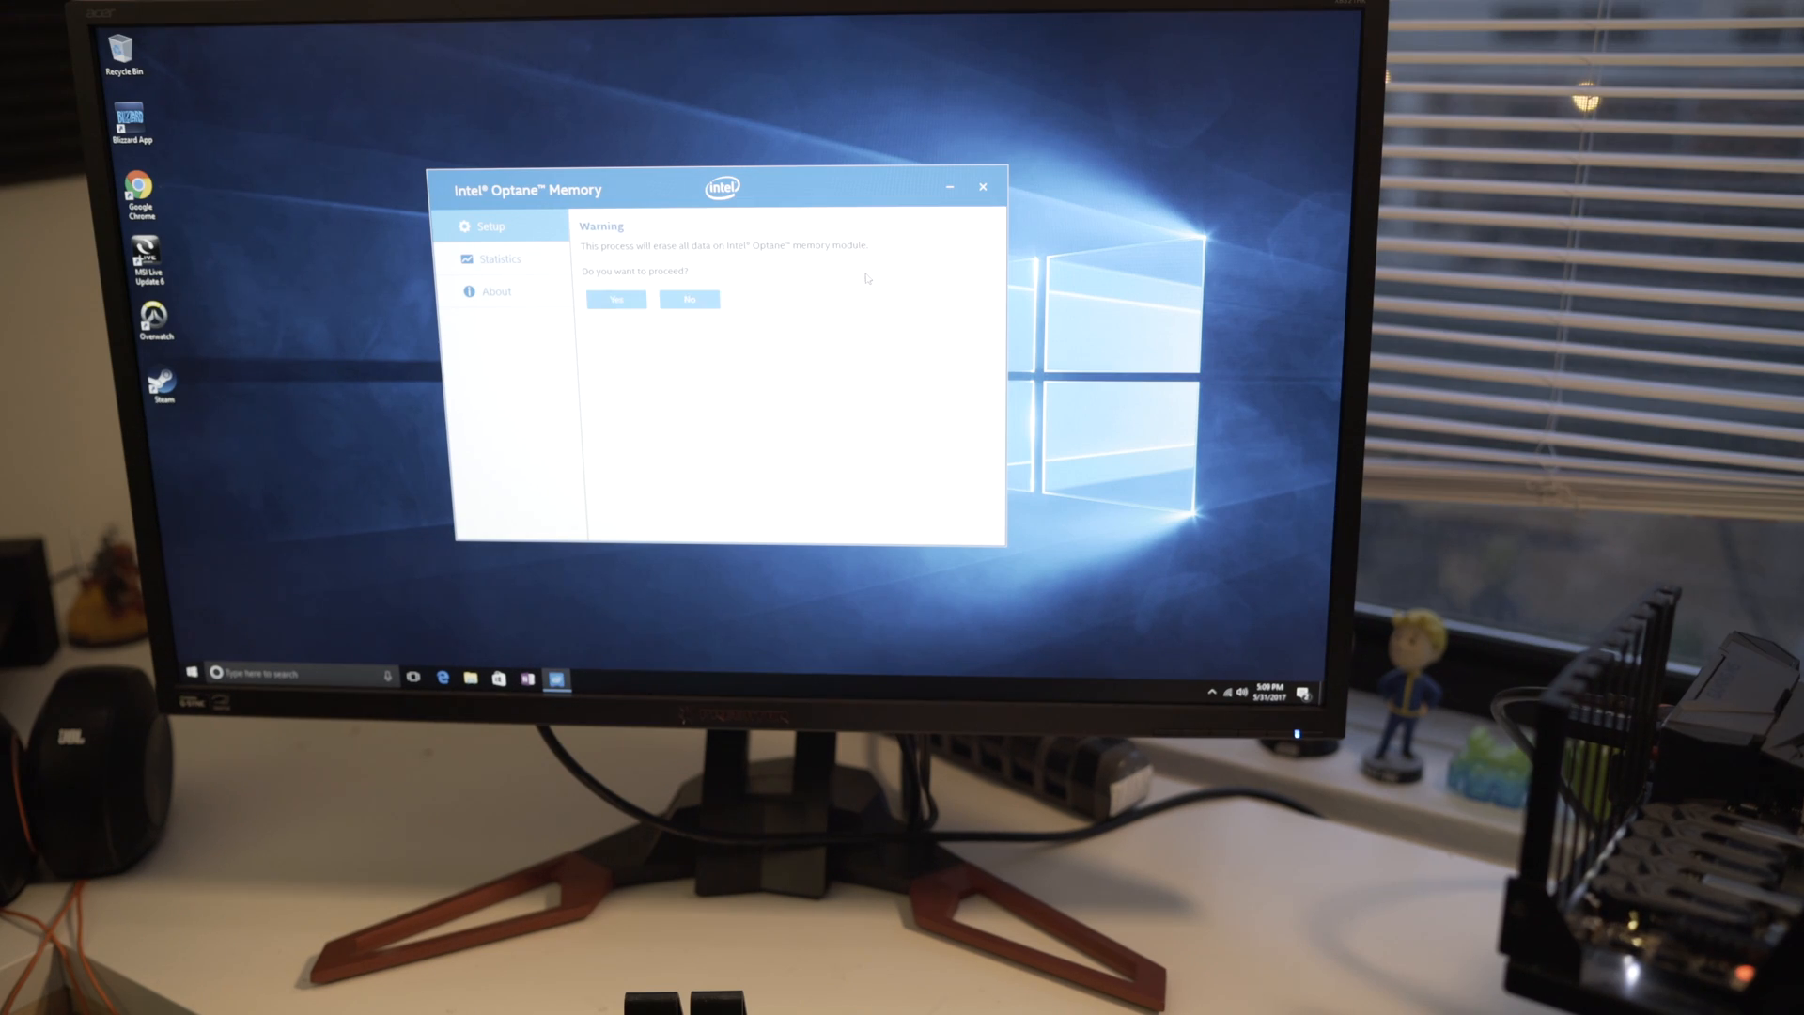
mouse_move(616, 299)
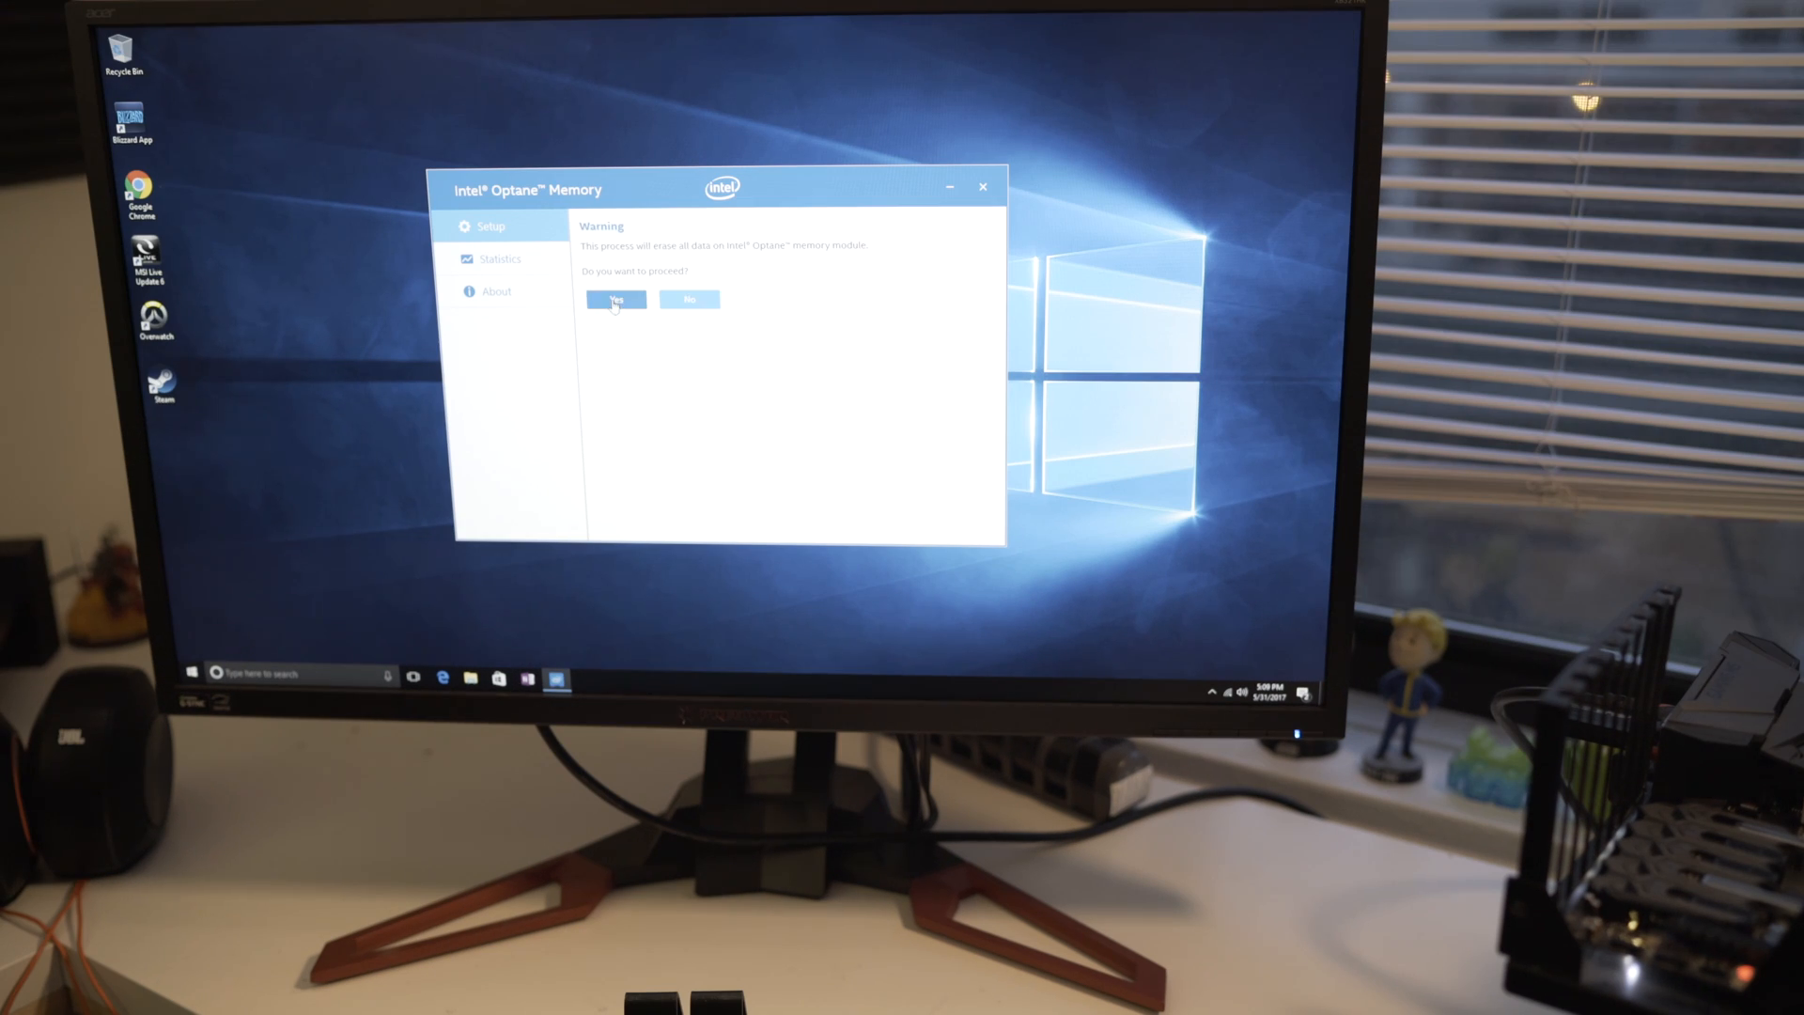
- Confirm the data-erase warning with Yes and restart once Optane shows 'Successfully Enabled'
click(614, 298)
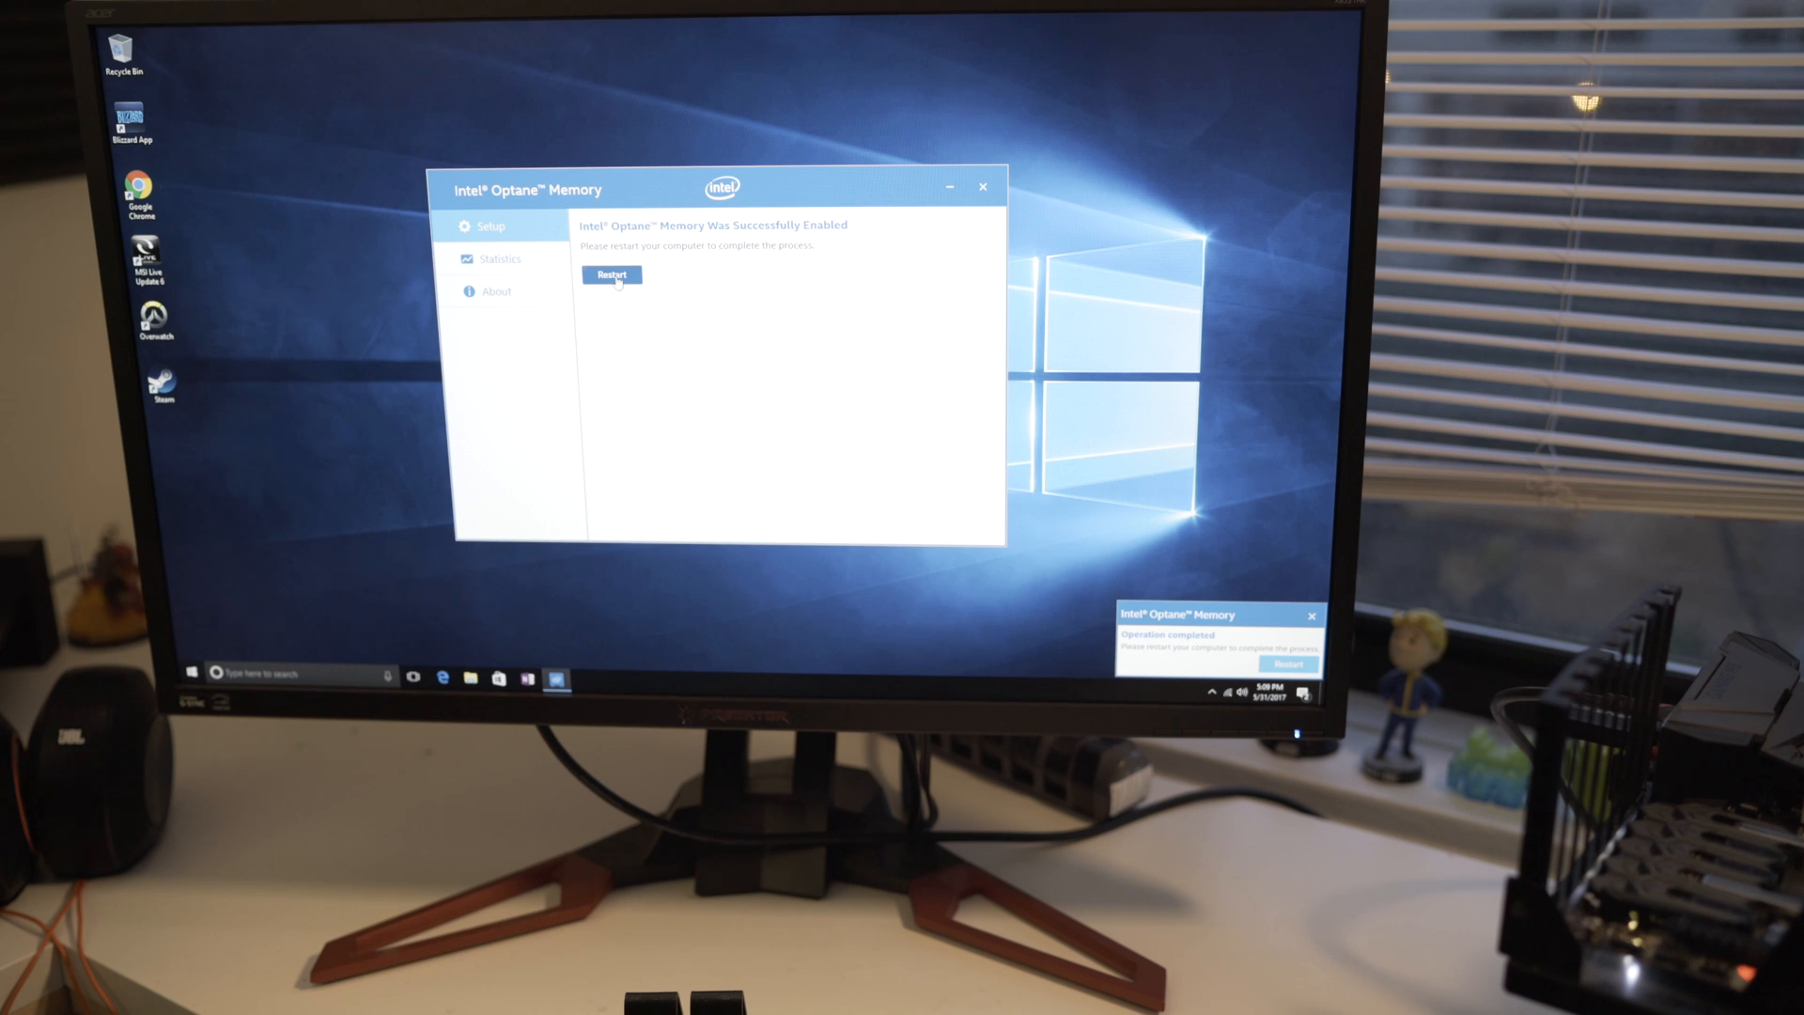
click(613, 274)
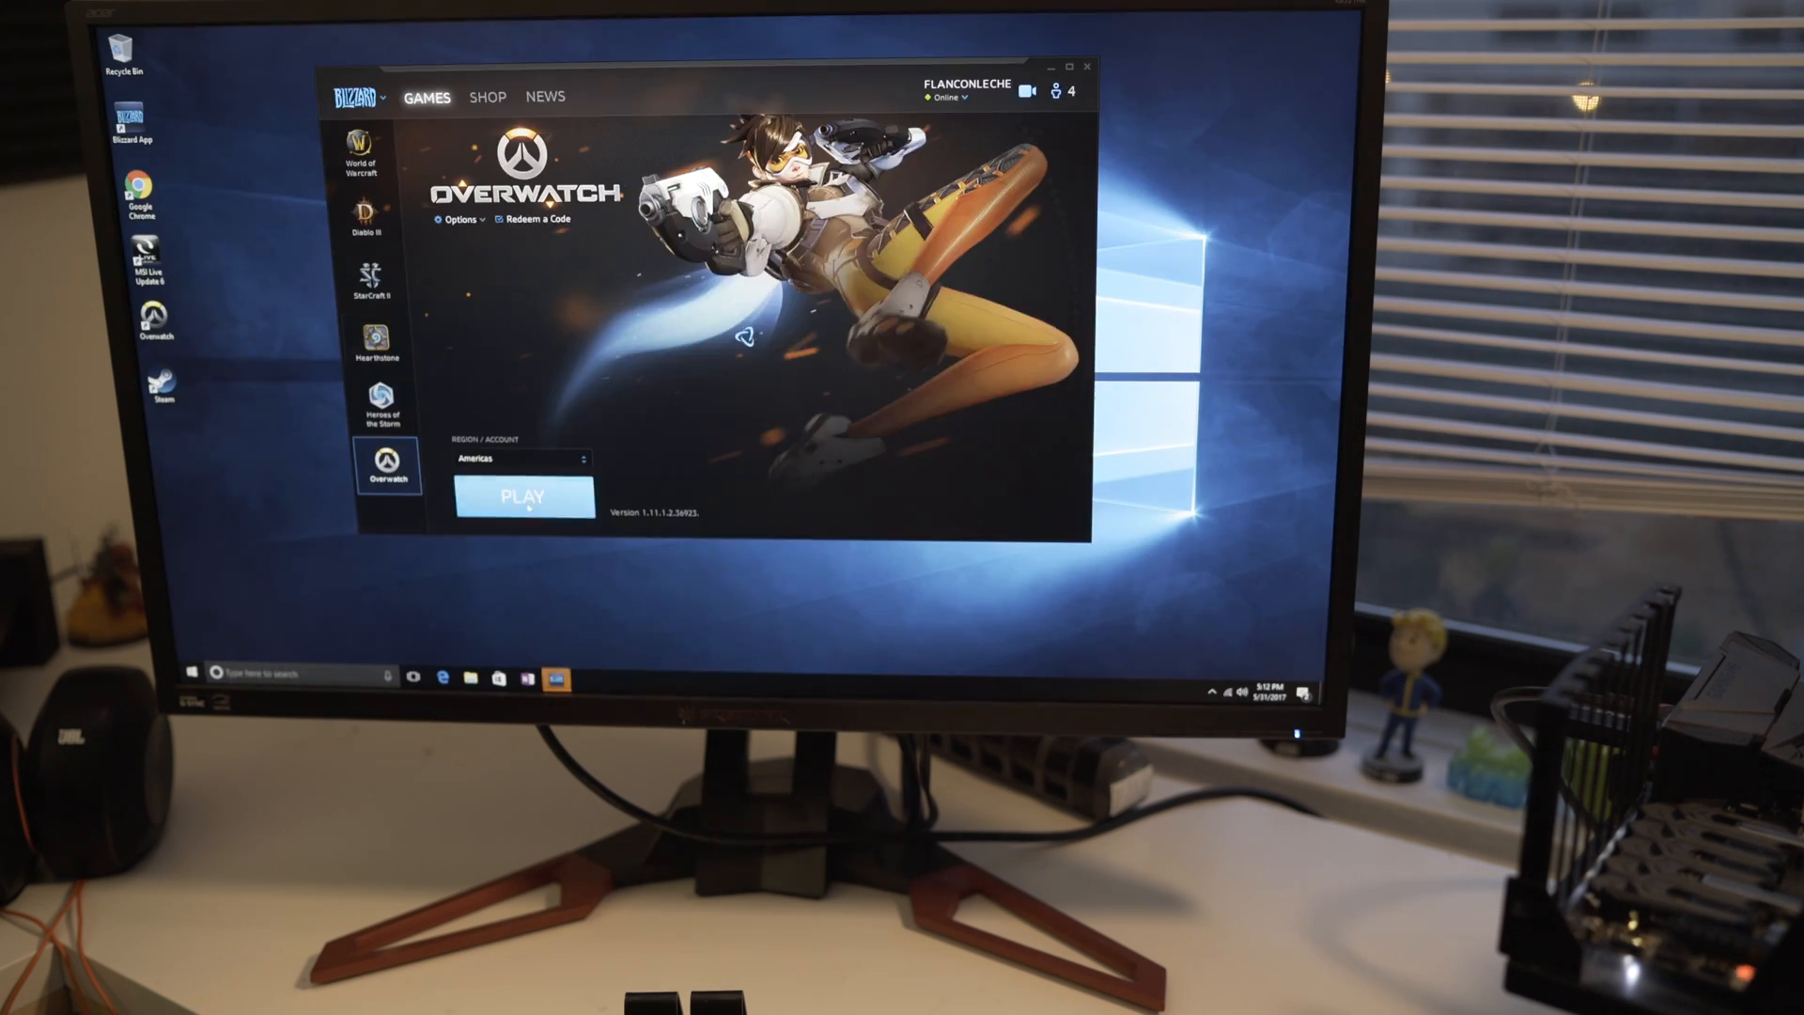
- Start Overwatch with PLAY from its Battle.net game page
click(524, 495)
text(word)
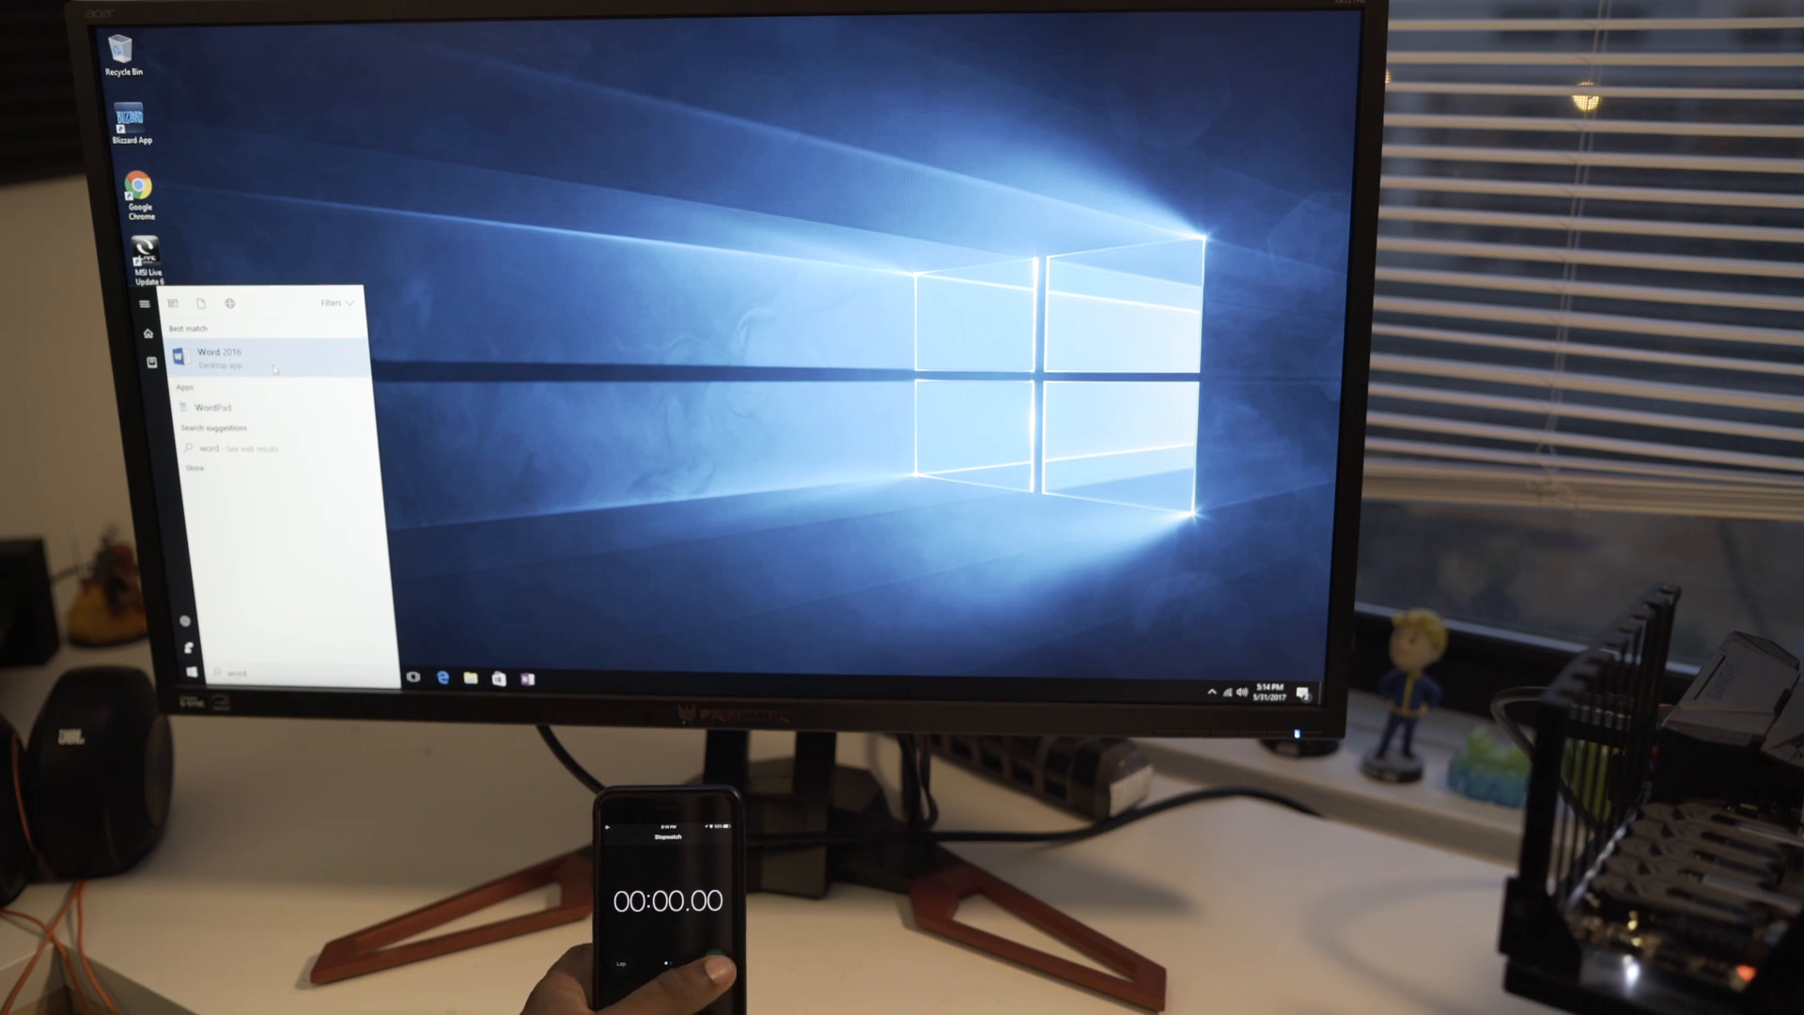
- Start Word 2016 from the Best match entry of the Windows search
click(224, 357)
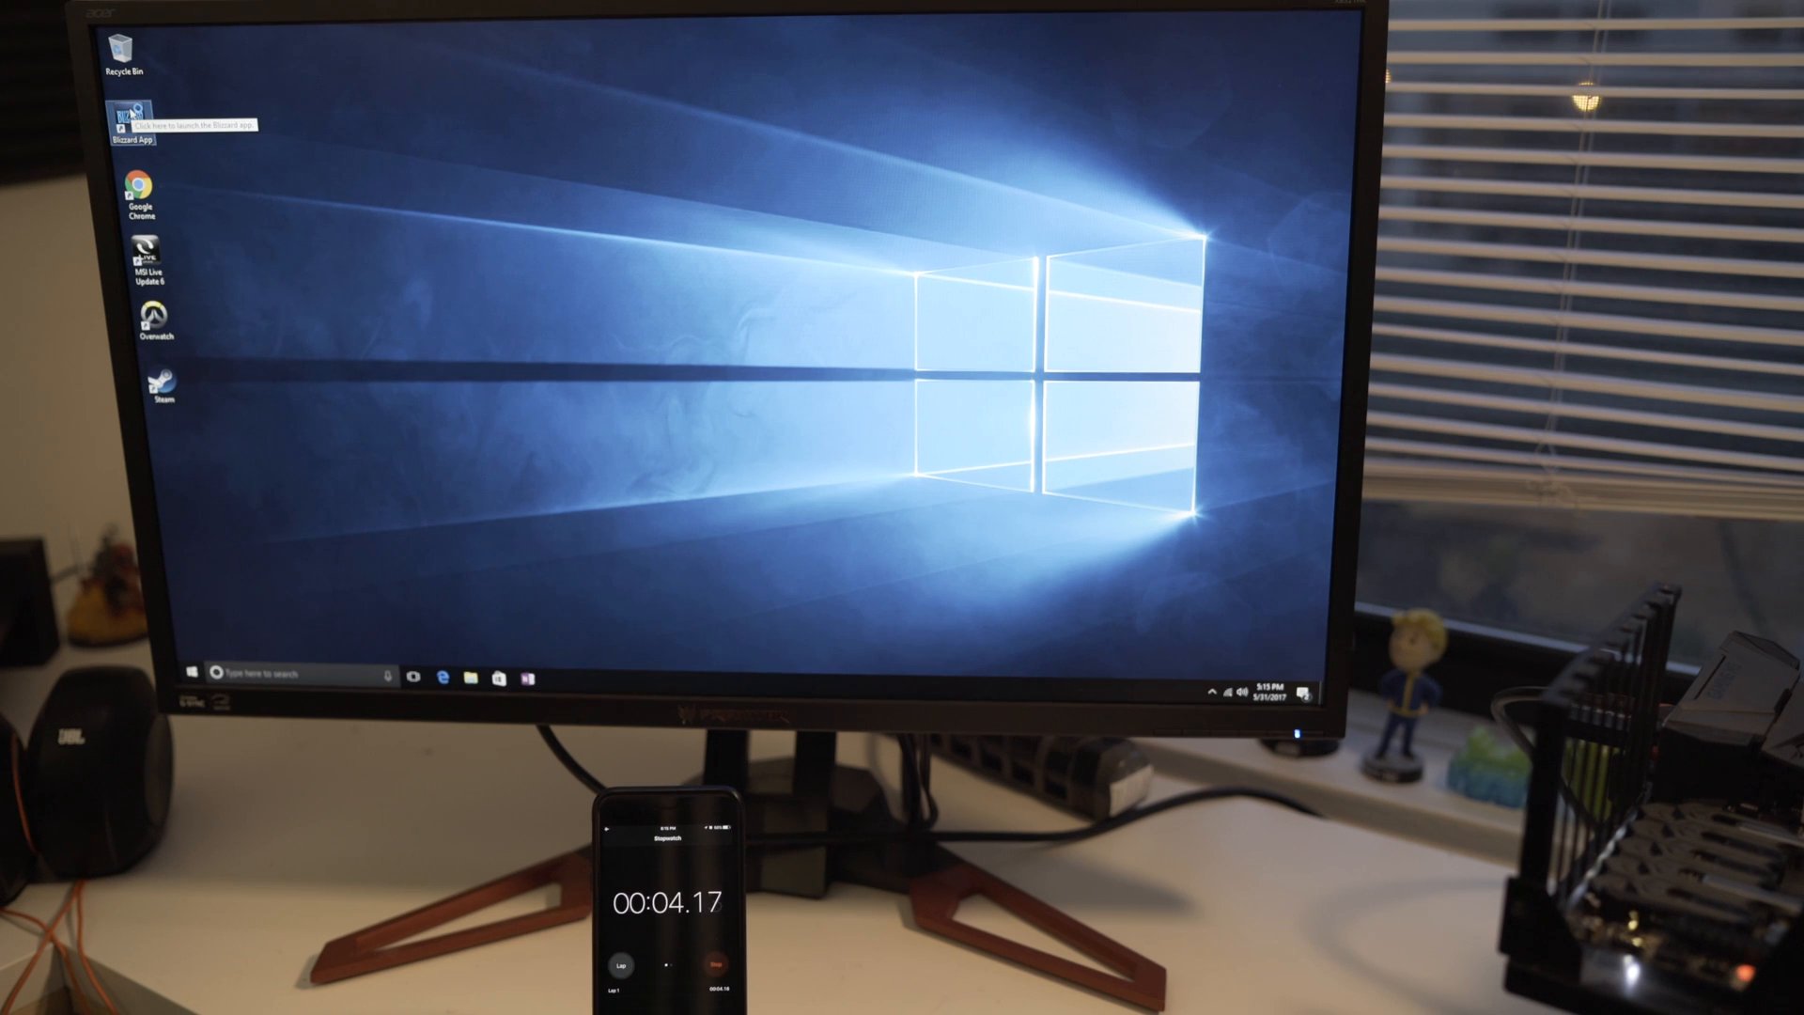
- Launch the Blizzard app from its desktop shortcut and let it load the Overwatch page
double_click(130, 115)
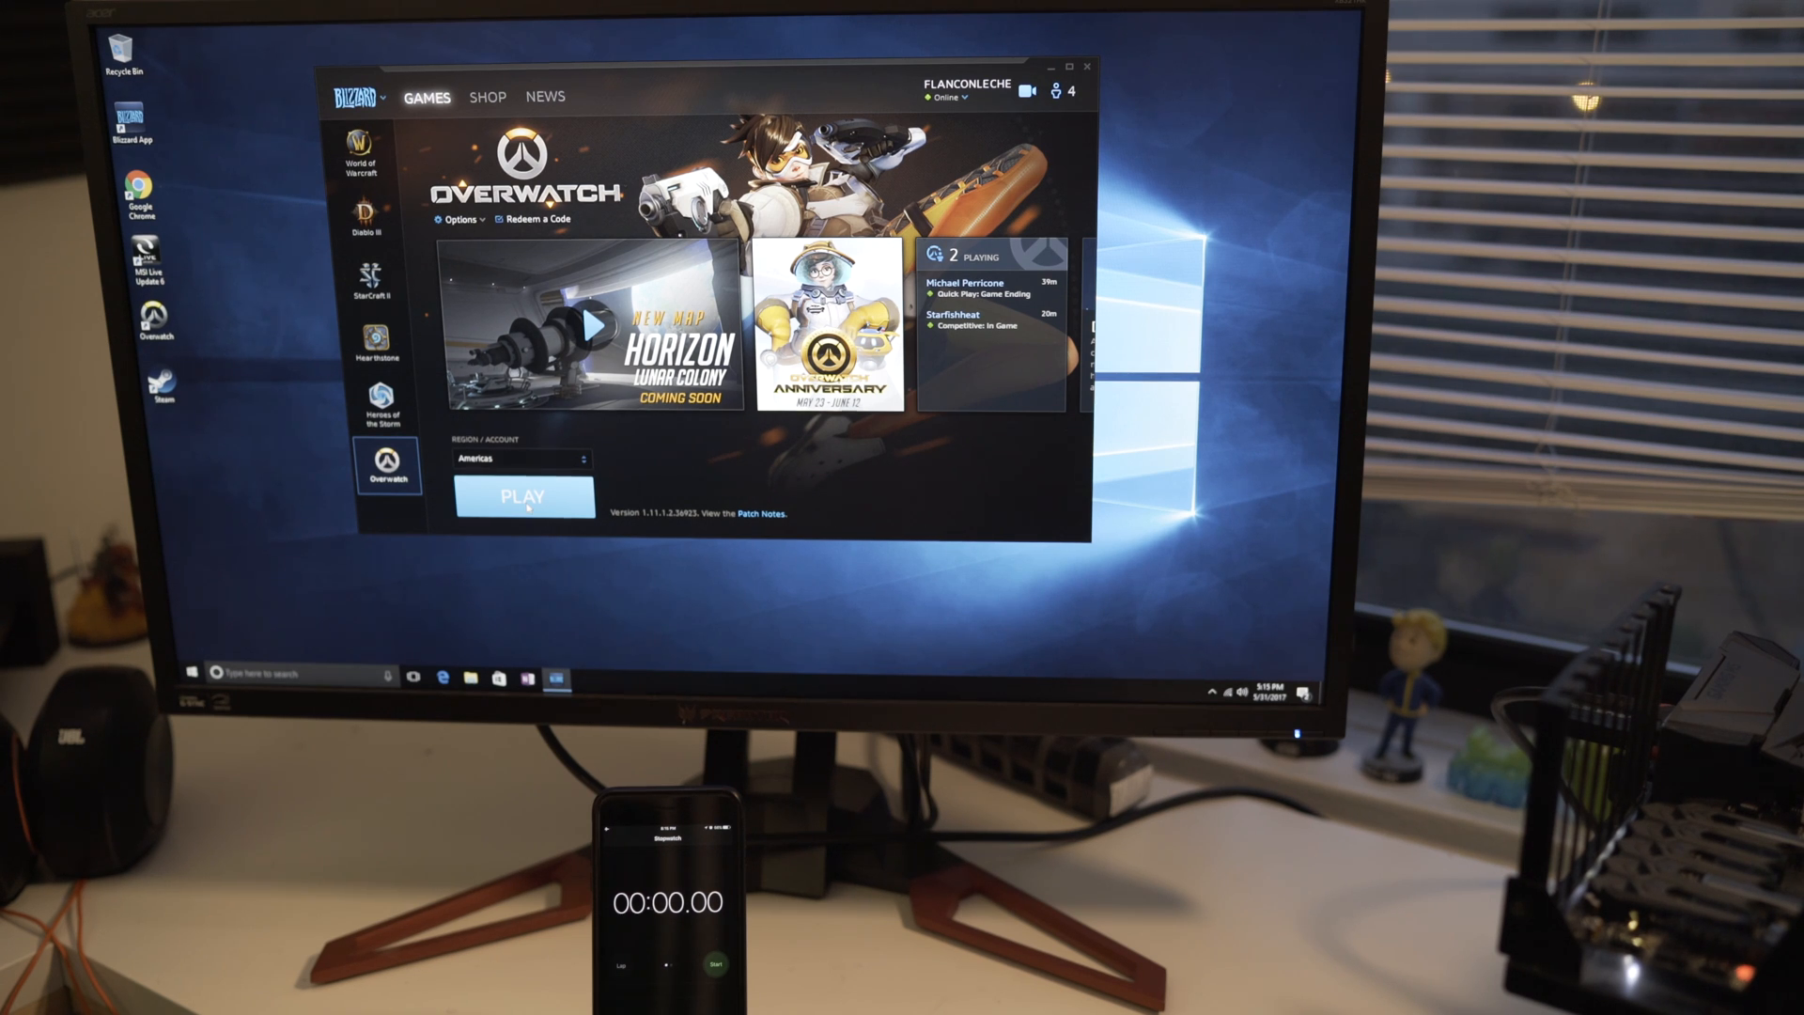
- Start Overwatch with PLAY and close it once the main menu loads (about 18 s)
click(525, 496)
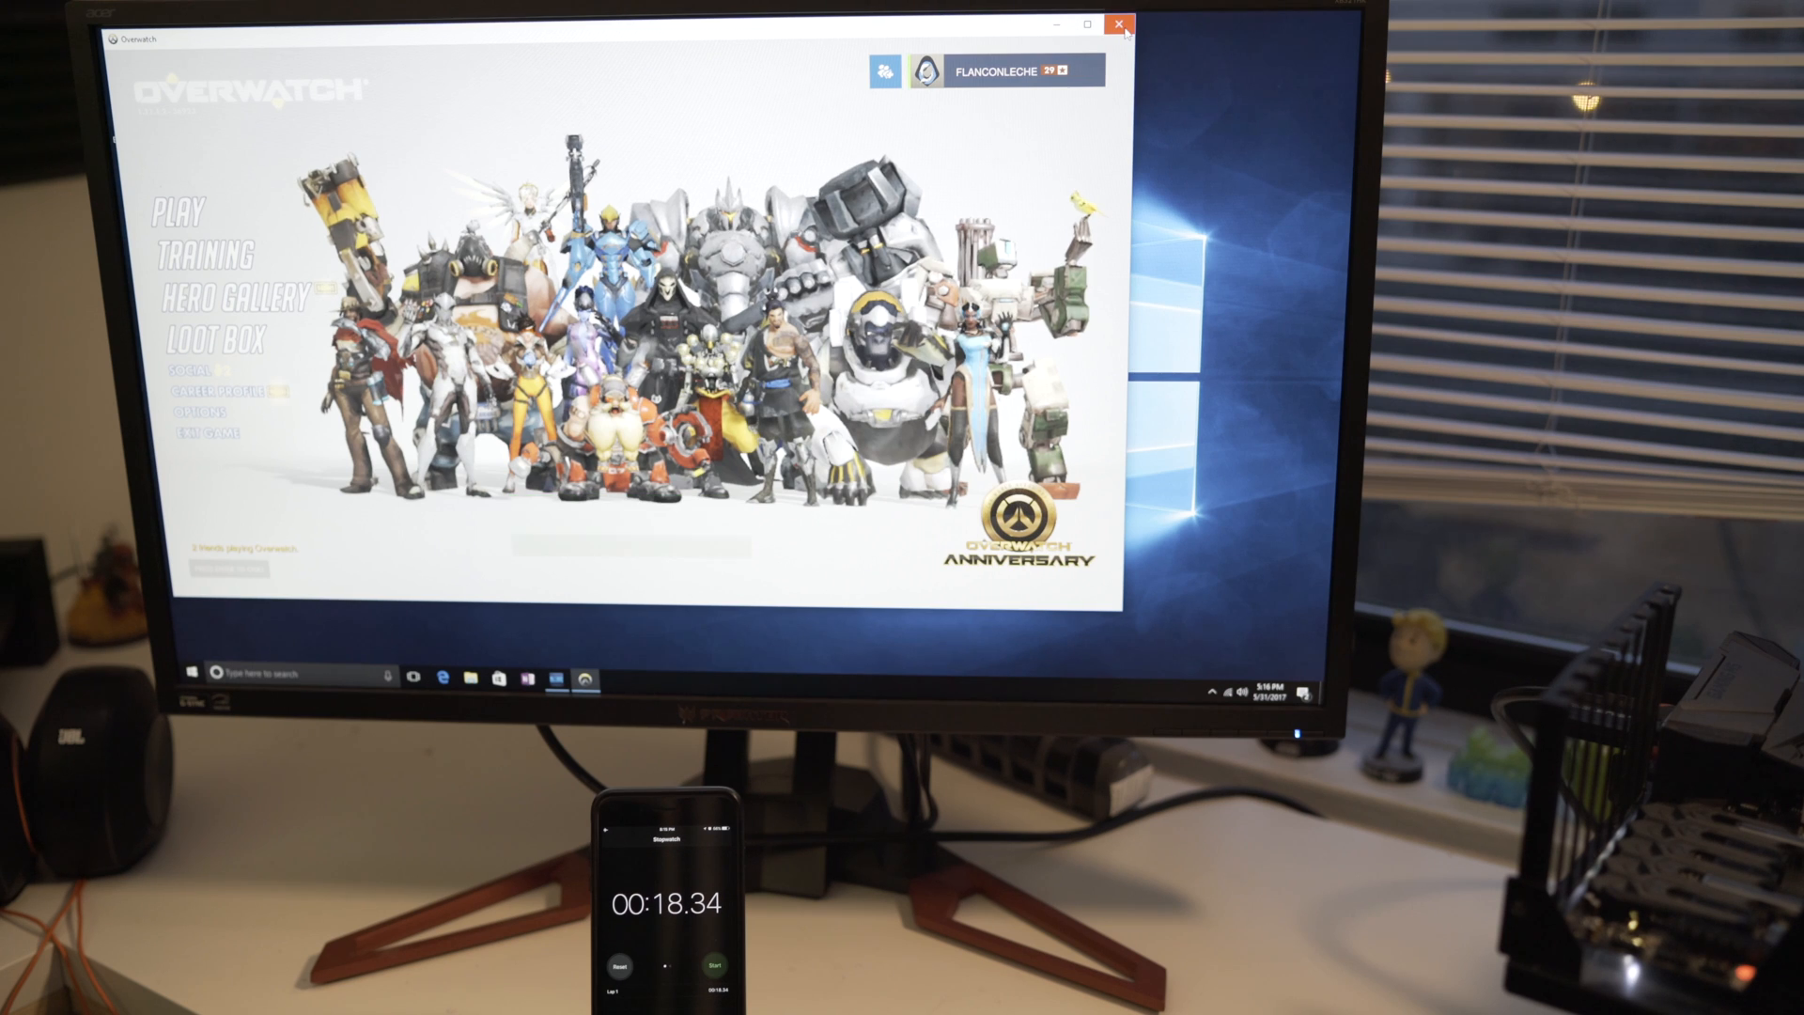
click(1116, 25)
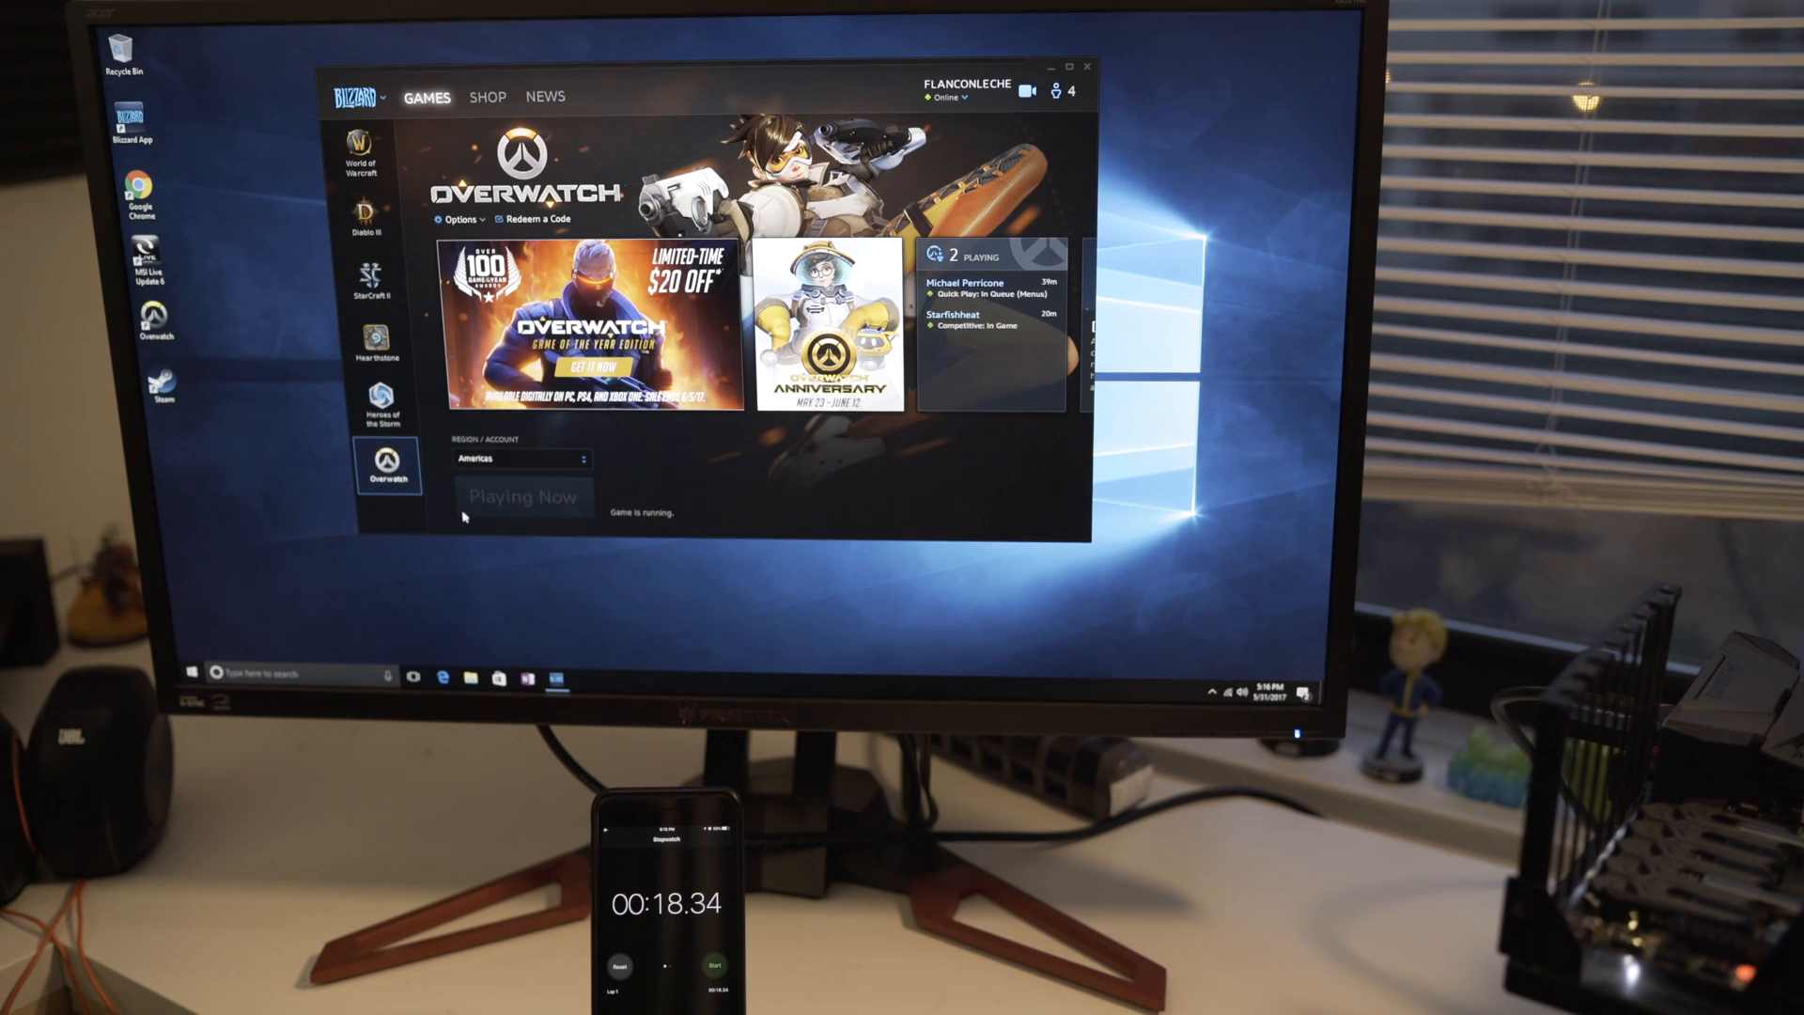